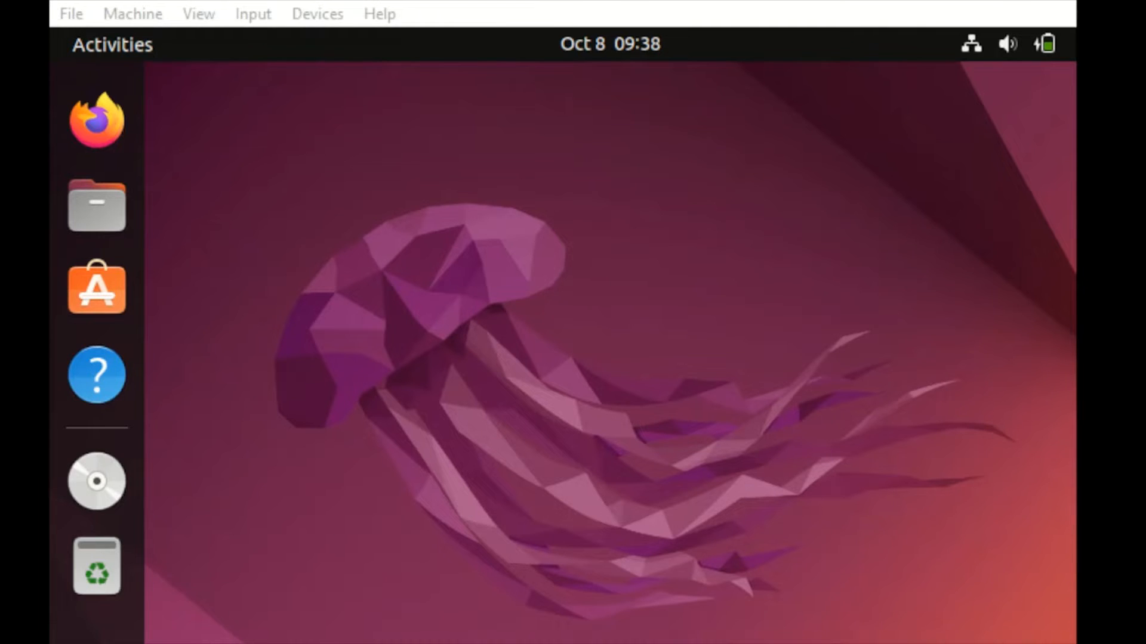
pyautogui.moveTo(541, 306)
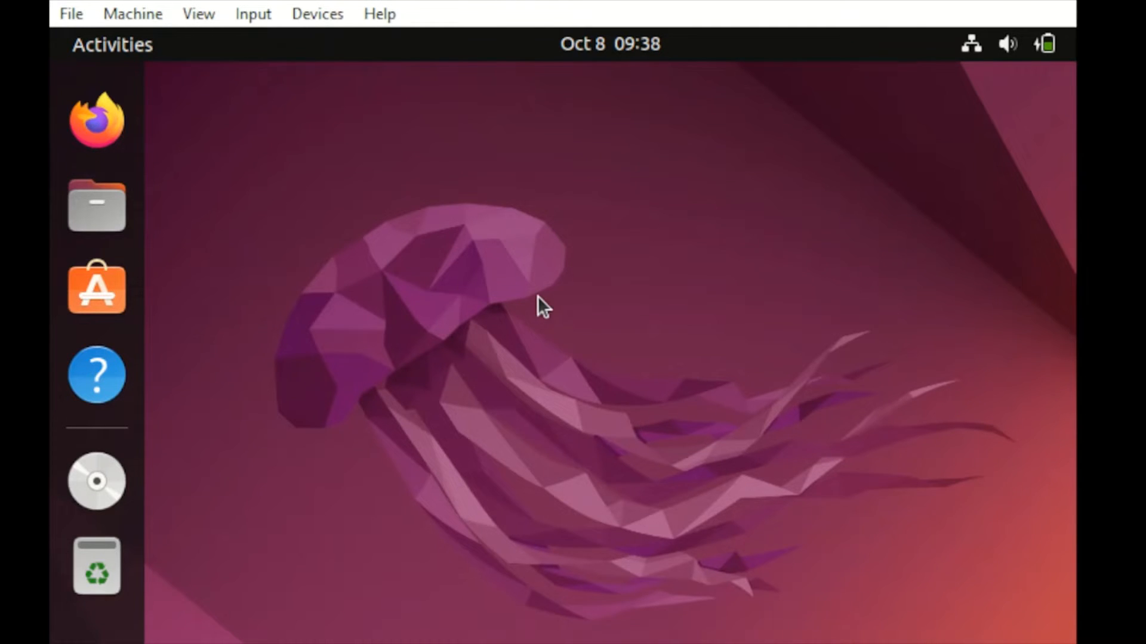
# Run 'sudo apt update' and supply the administrator password to refresh the package lists
pyautogui.rightClick(539, 303)
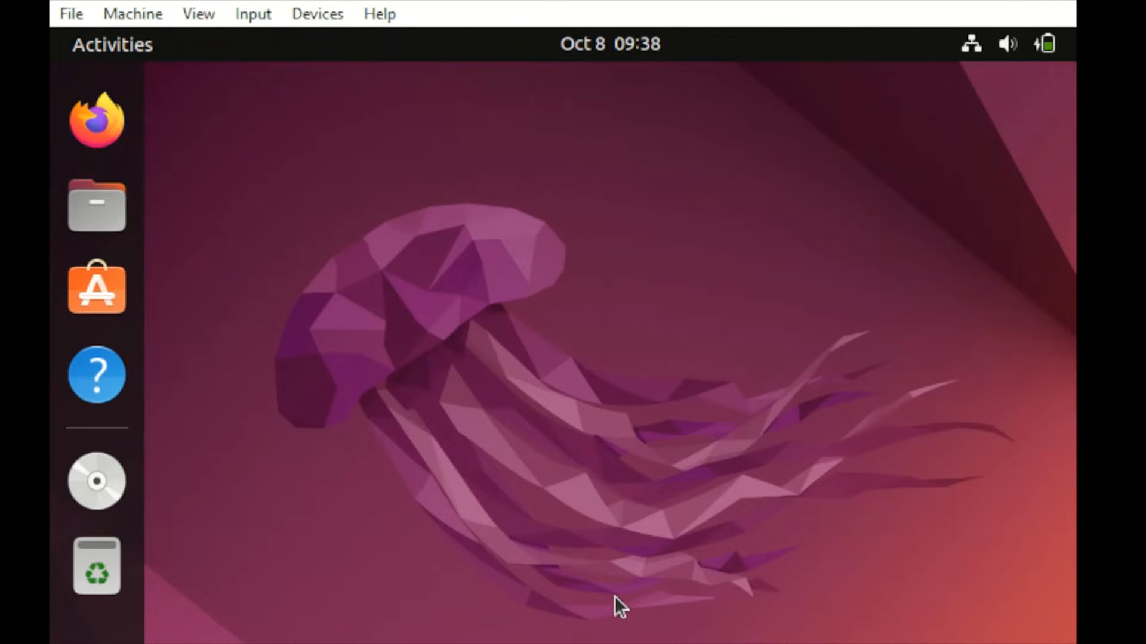
pyautogui.click(95, 481)
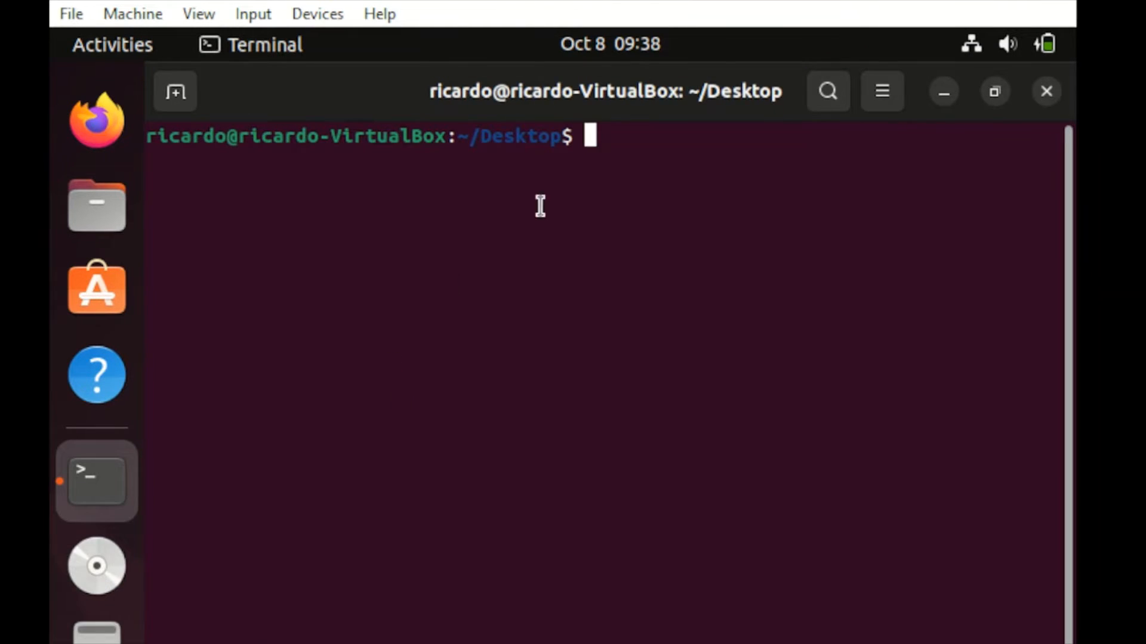
pyautogui.write('s')
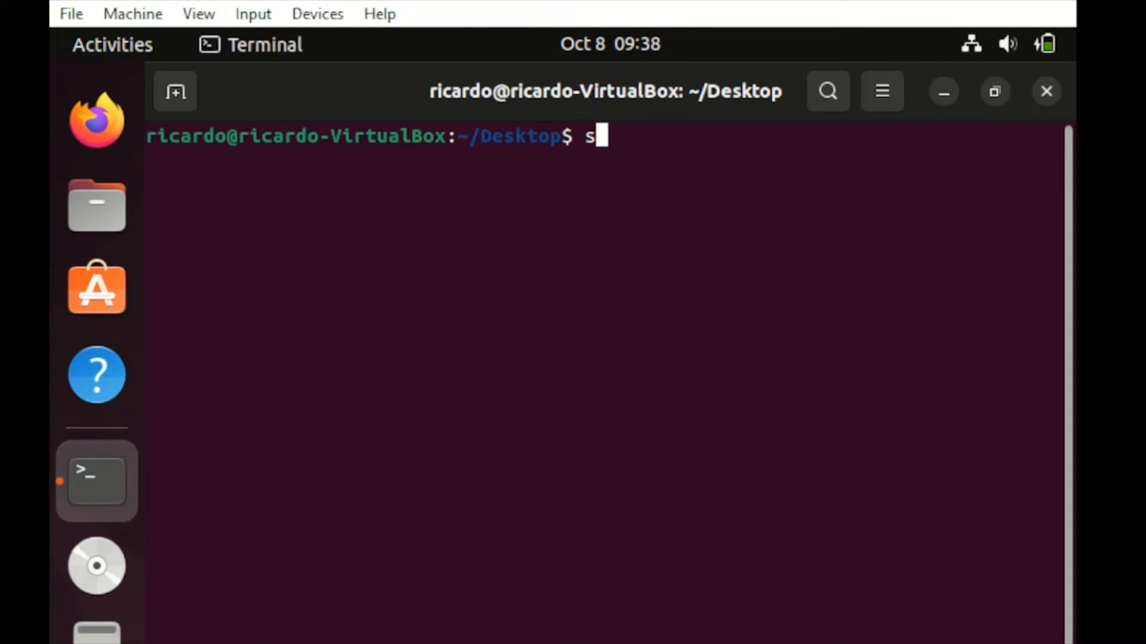
pyautogui.write('udo ap')
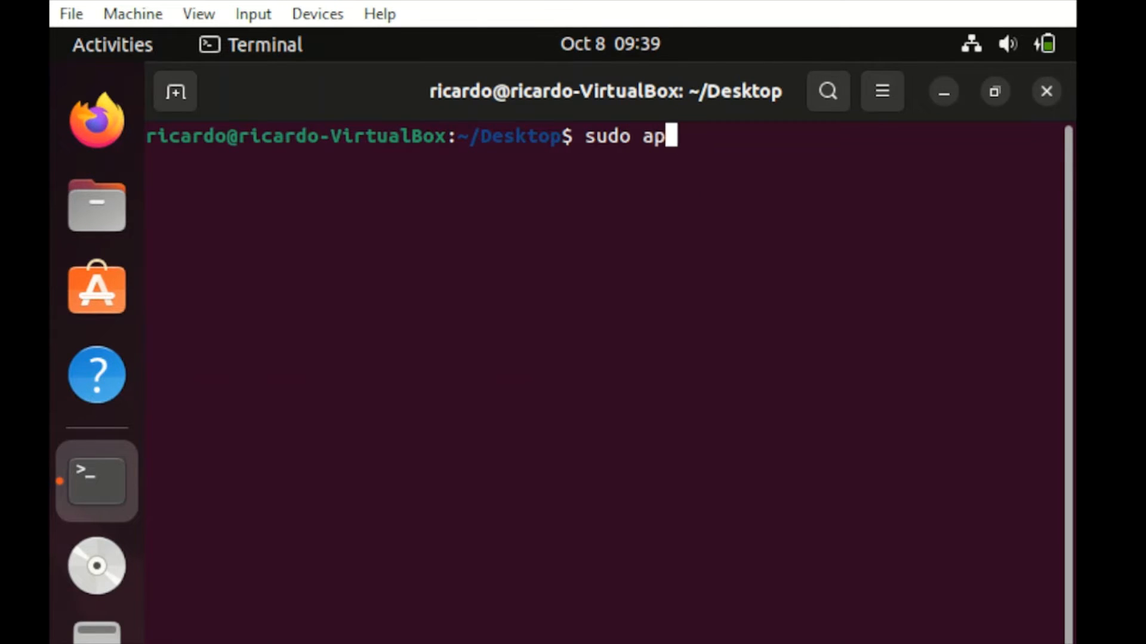
pyautogui.write('t update')
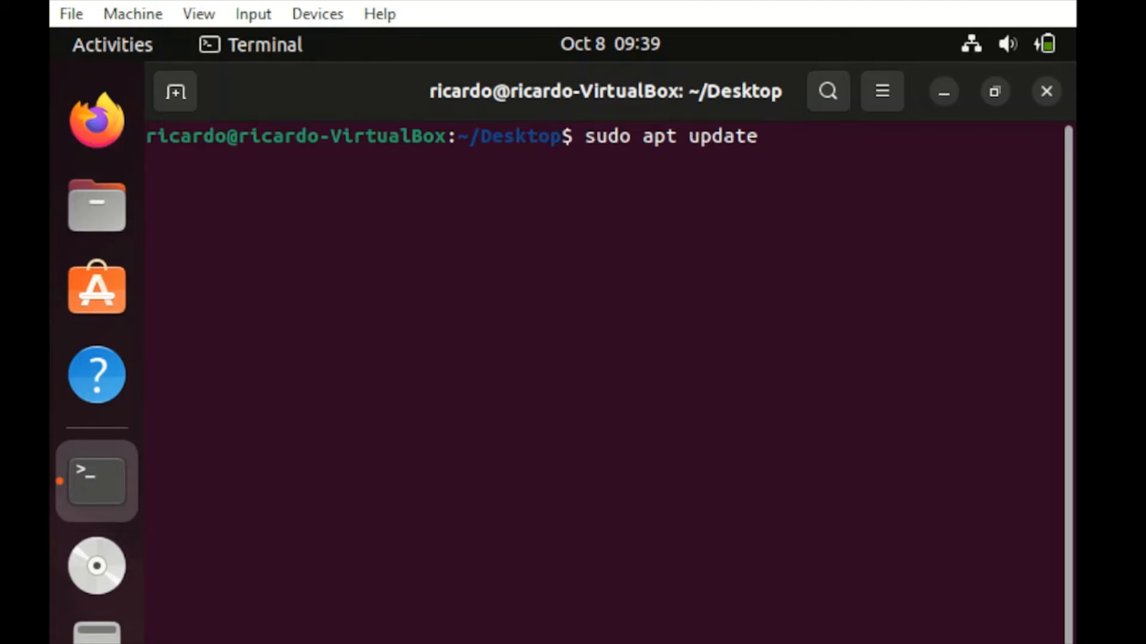
pyautogui.press('Return')
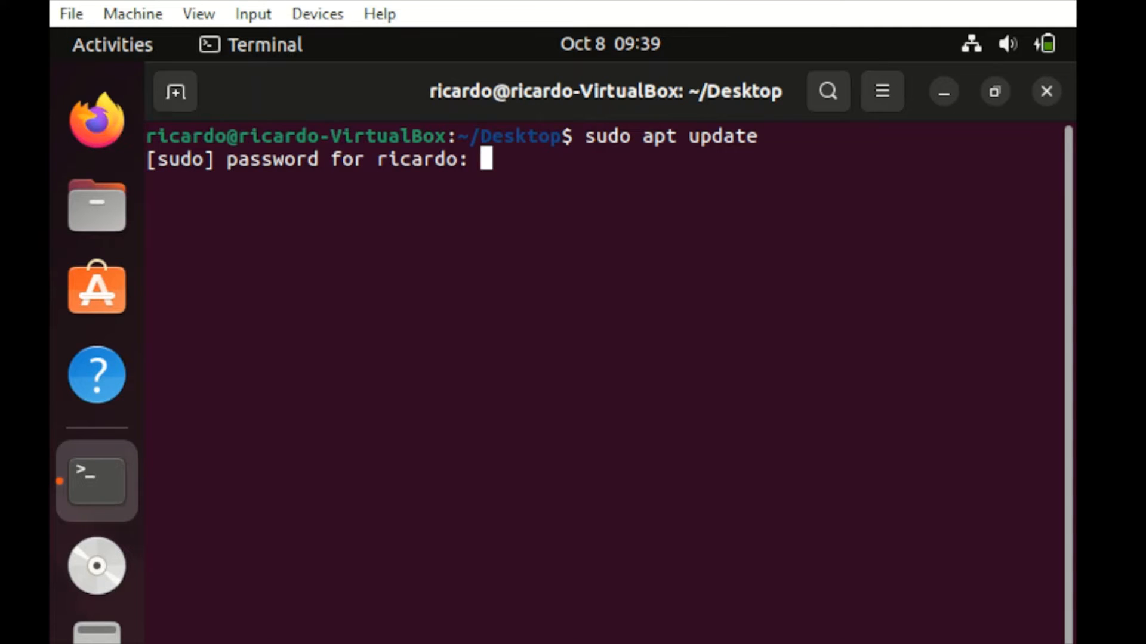
pyautogui.press('Return')
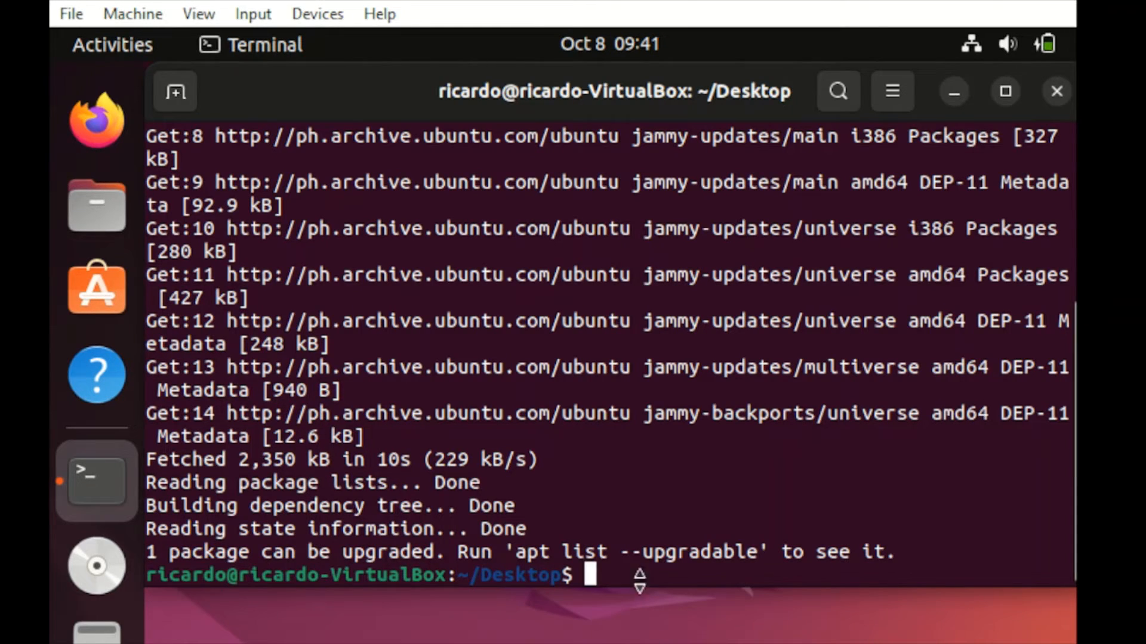
# Run 'sudo apt install gparted -y' to install the GParted package
pyautogui.write('su')
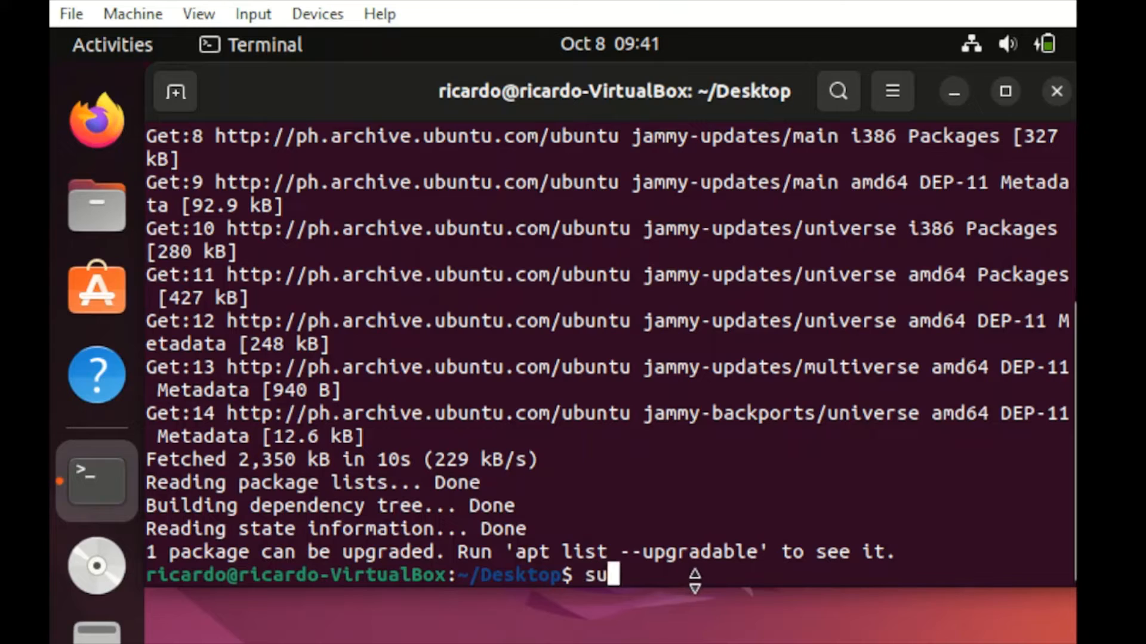
pyautogui.write('do')
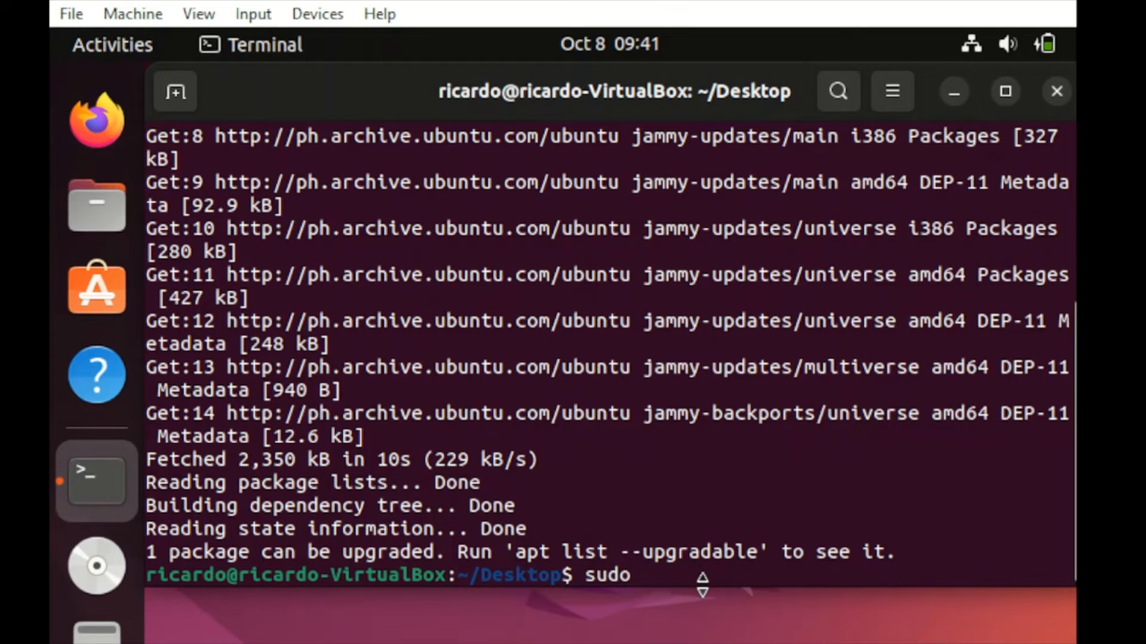
pyautogui.write('apt oa')
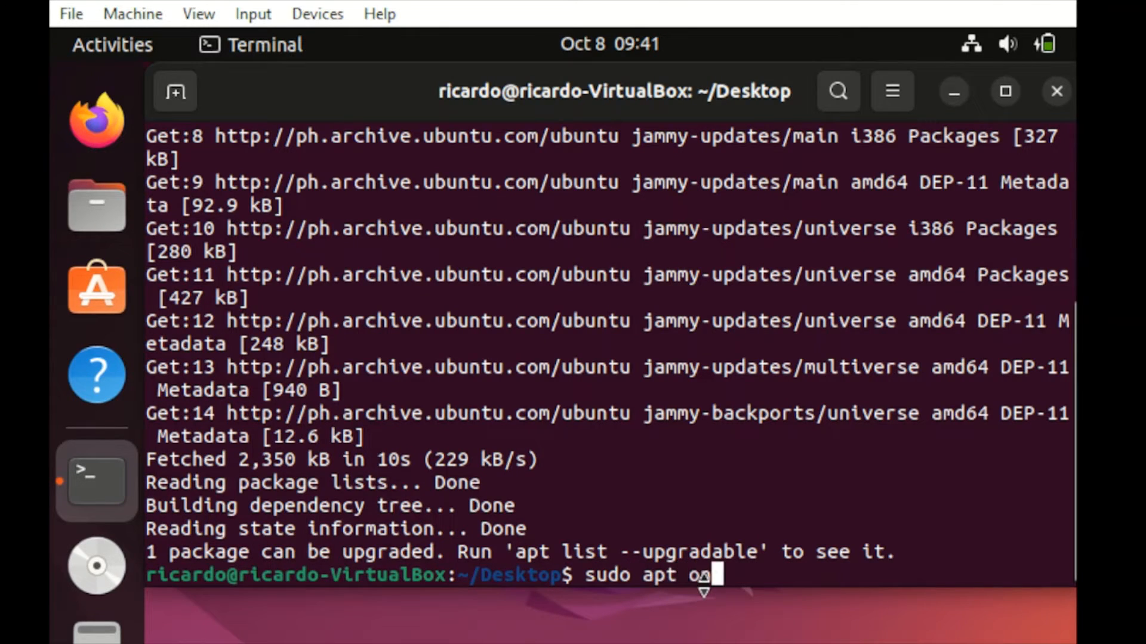
pyautogui.press('Backspace')
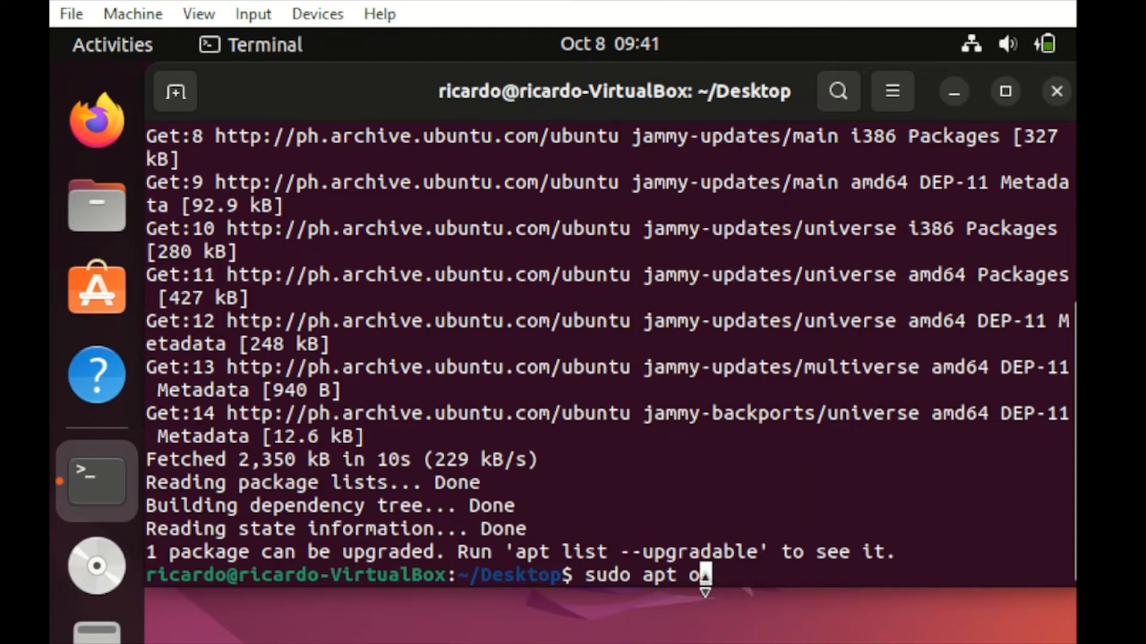
pyautogui.write('insta')
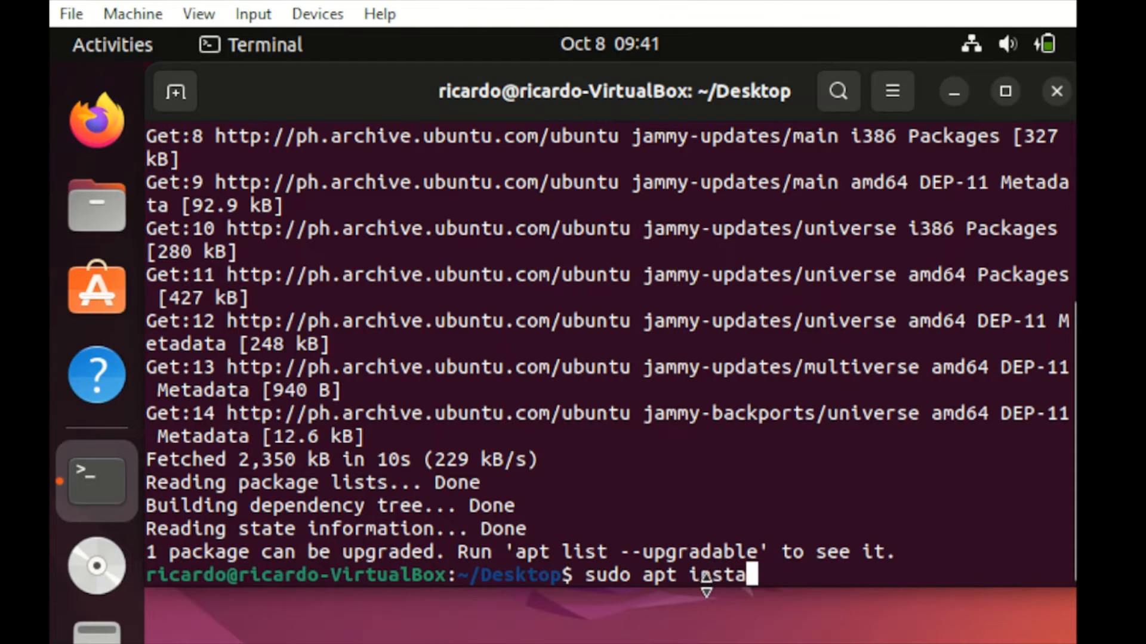
pyautogui.write('ll g')
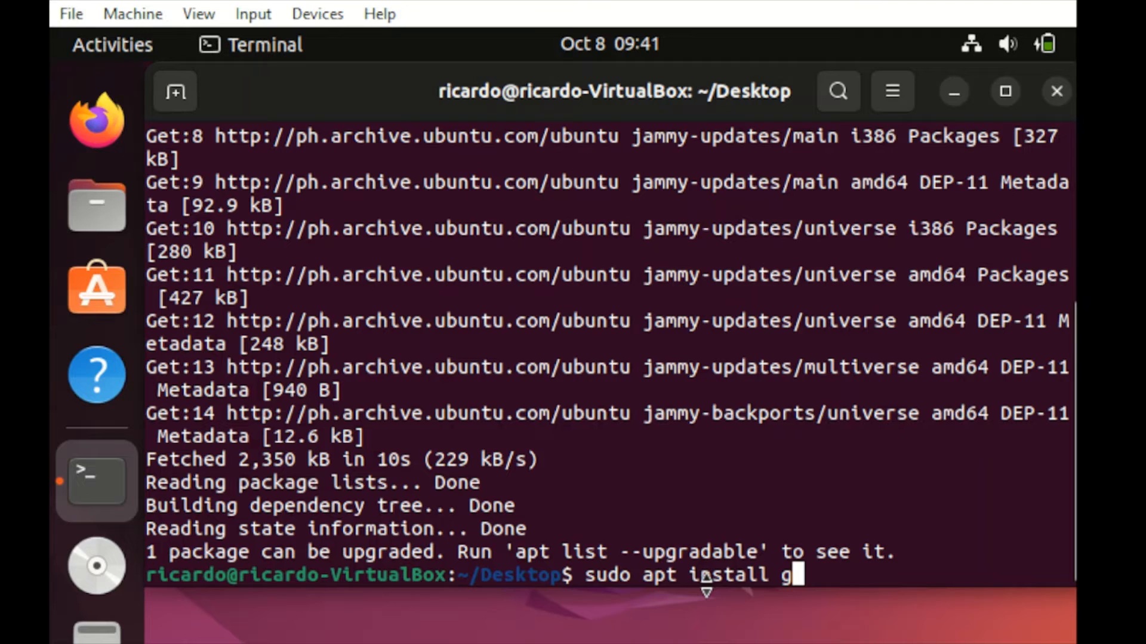
pyautogui.write('parted')
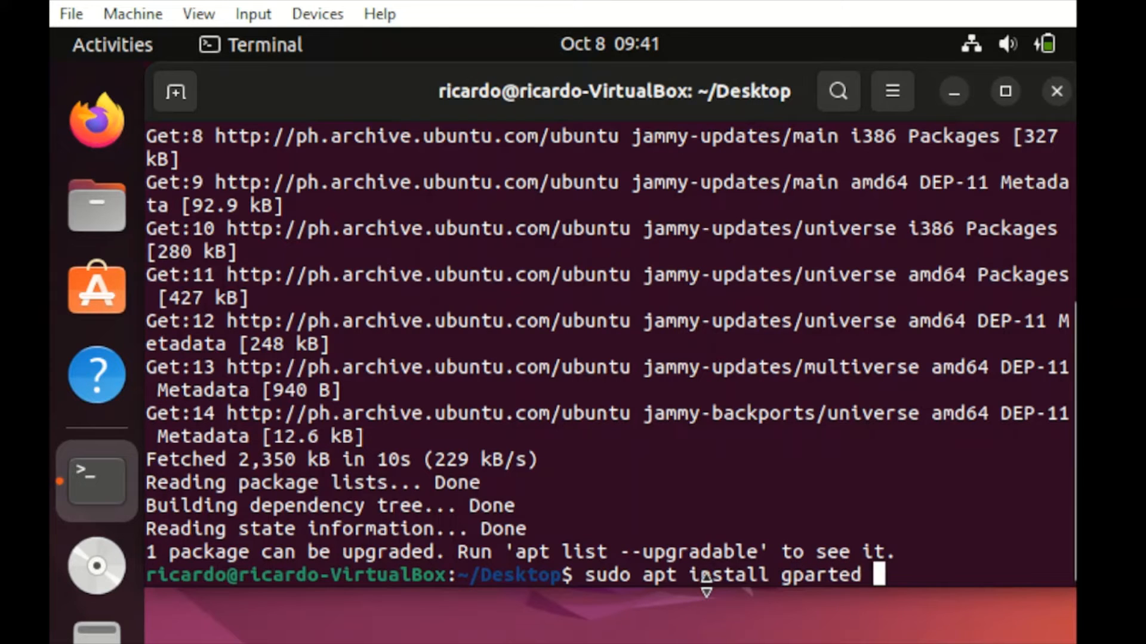
pyautogui.write('-y')
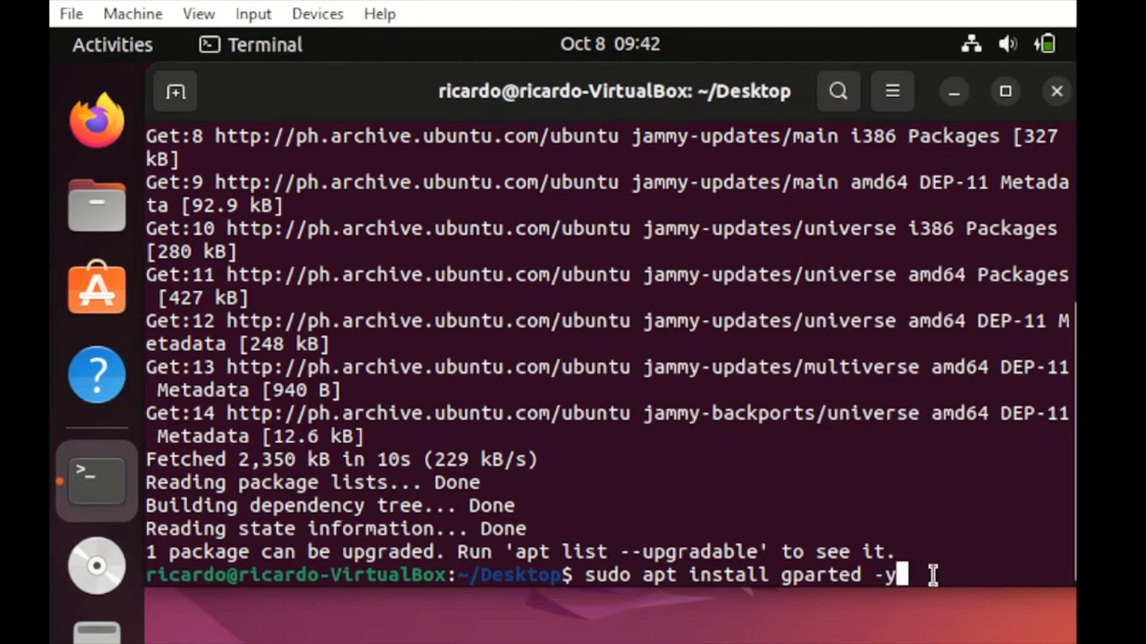
pyautogui.press('Return')
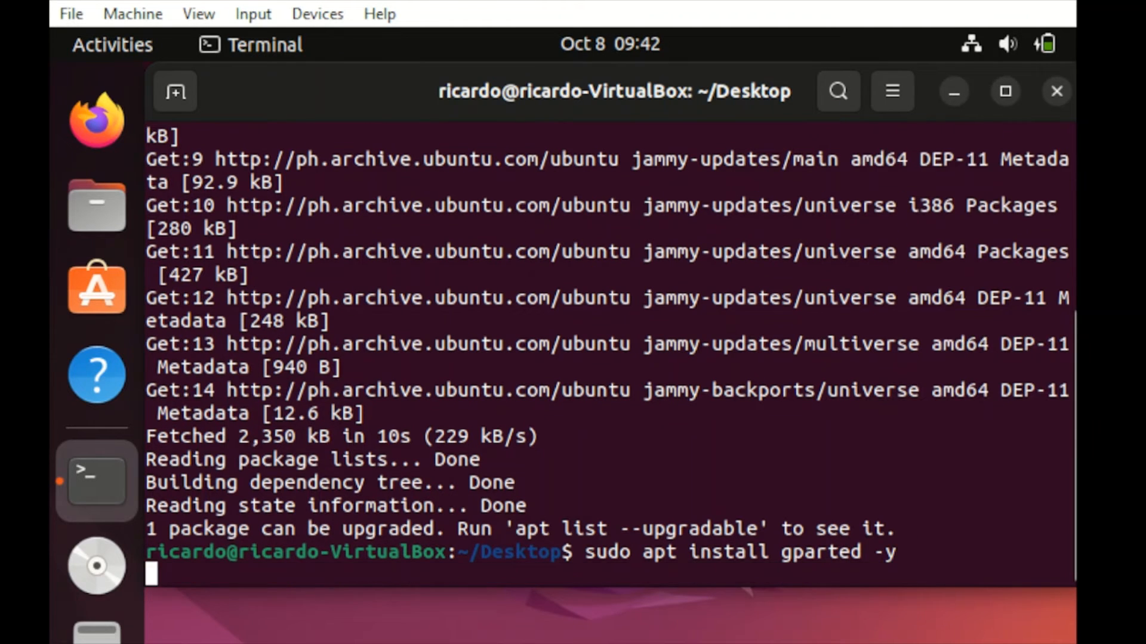
pyautogui.press('Return')
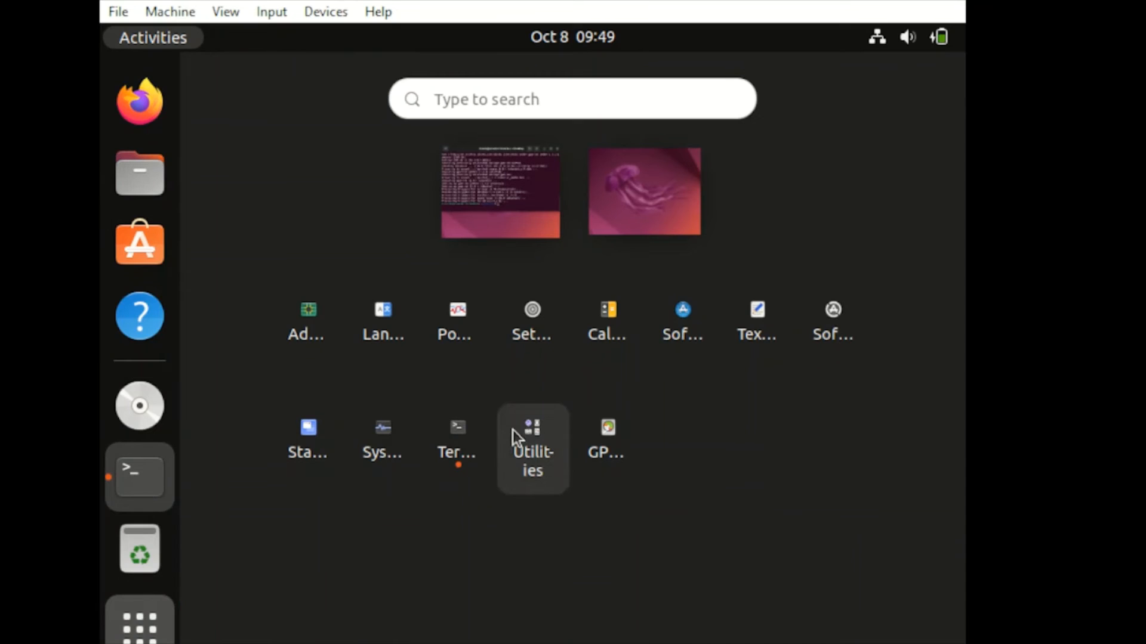
# Search the Activities overview for 'gpa' to find the installed GParted application
pyautogui.click(572, 99)
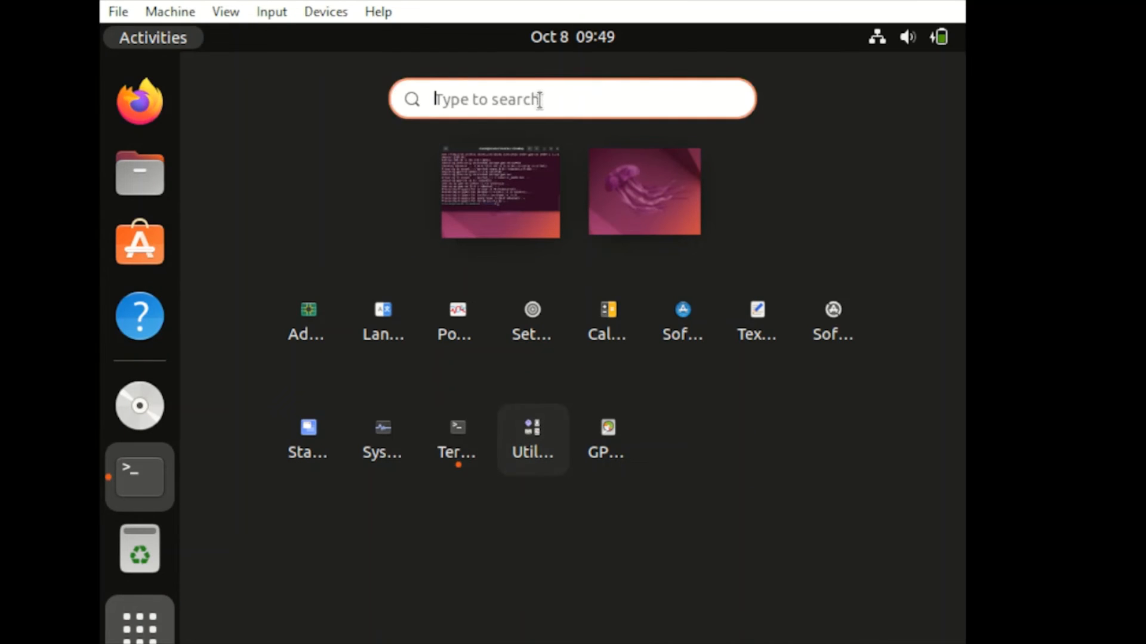
pyautogui.write('gpa')
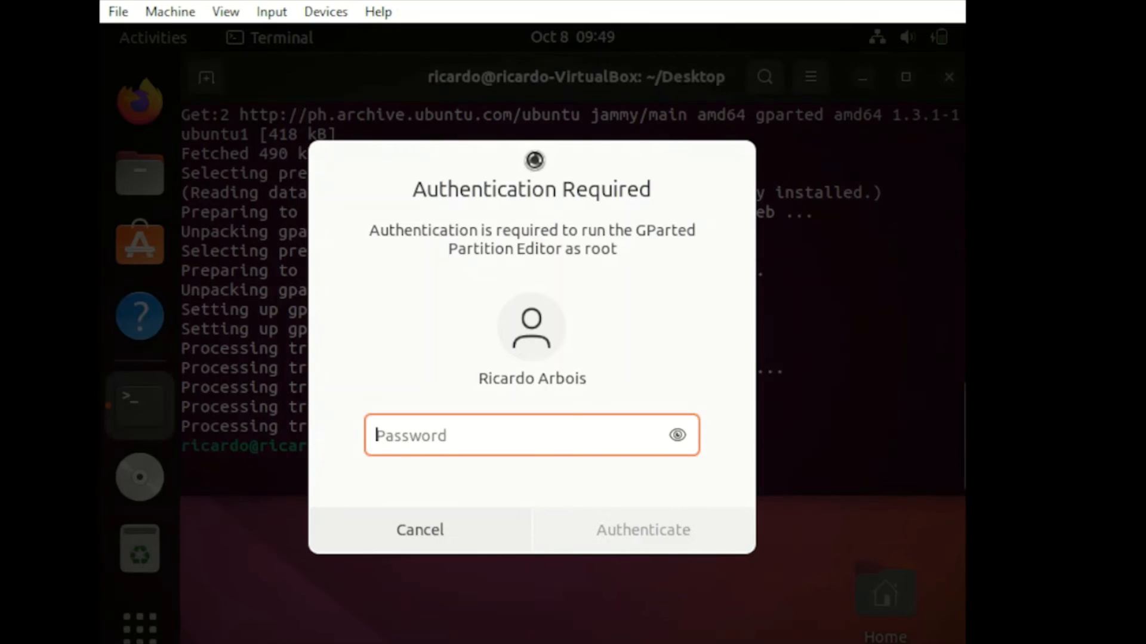
# Enter the password and authenticate so GParted can run as root
pyautogui.write('••••')
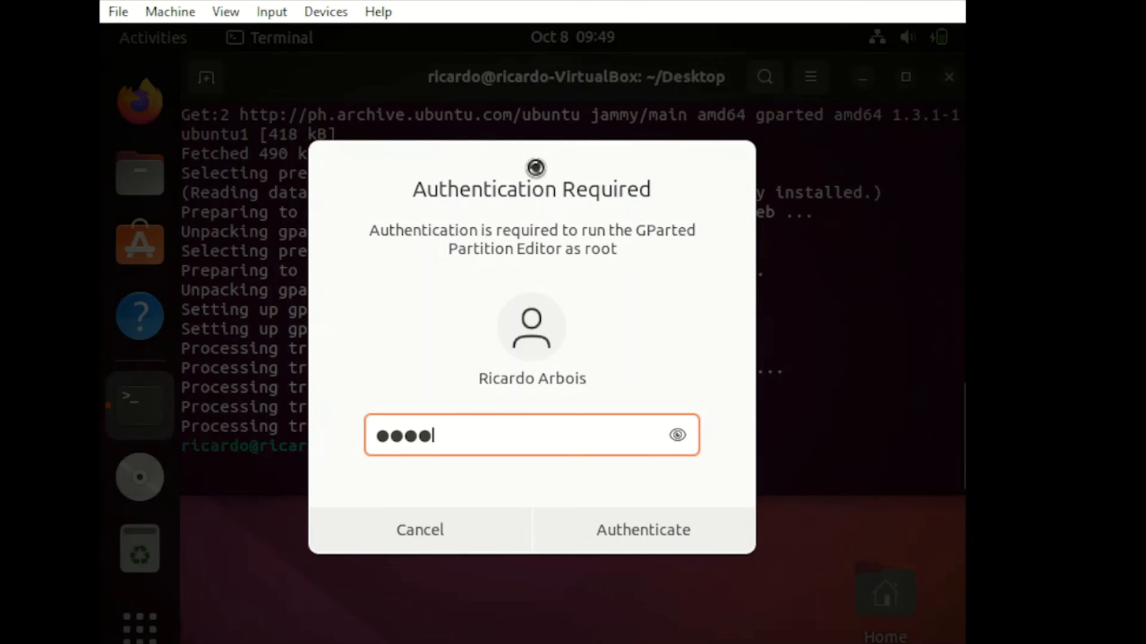
pyautogui.click(642, 530)
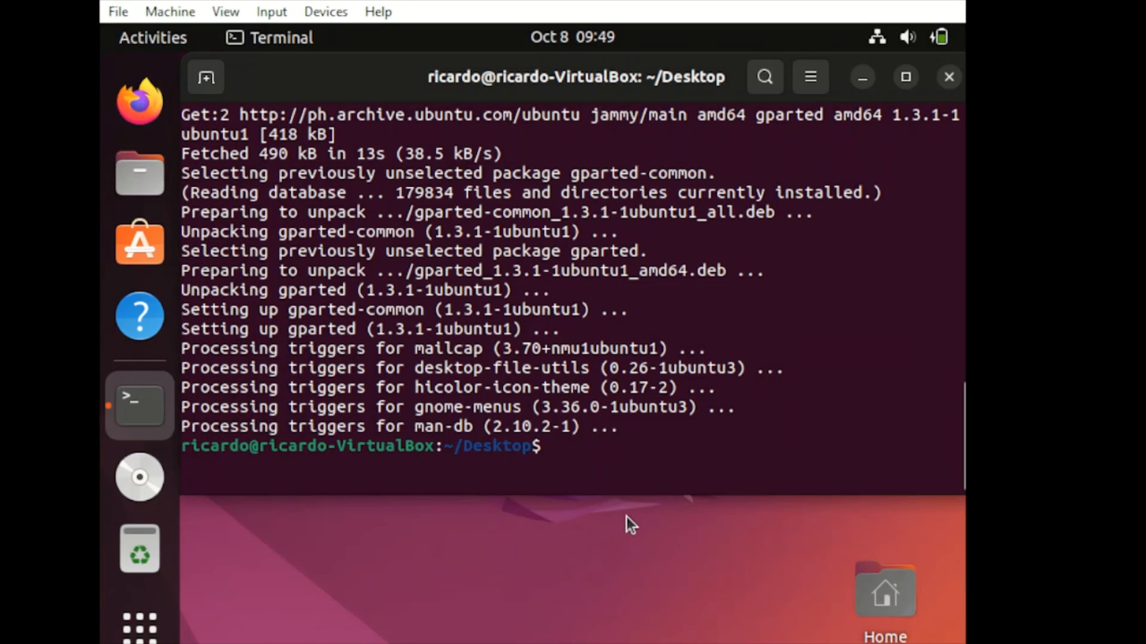